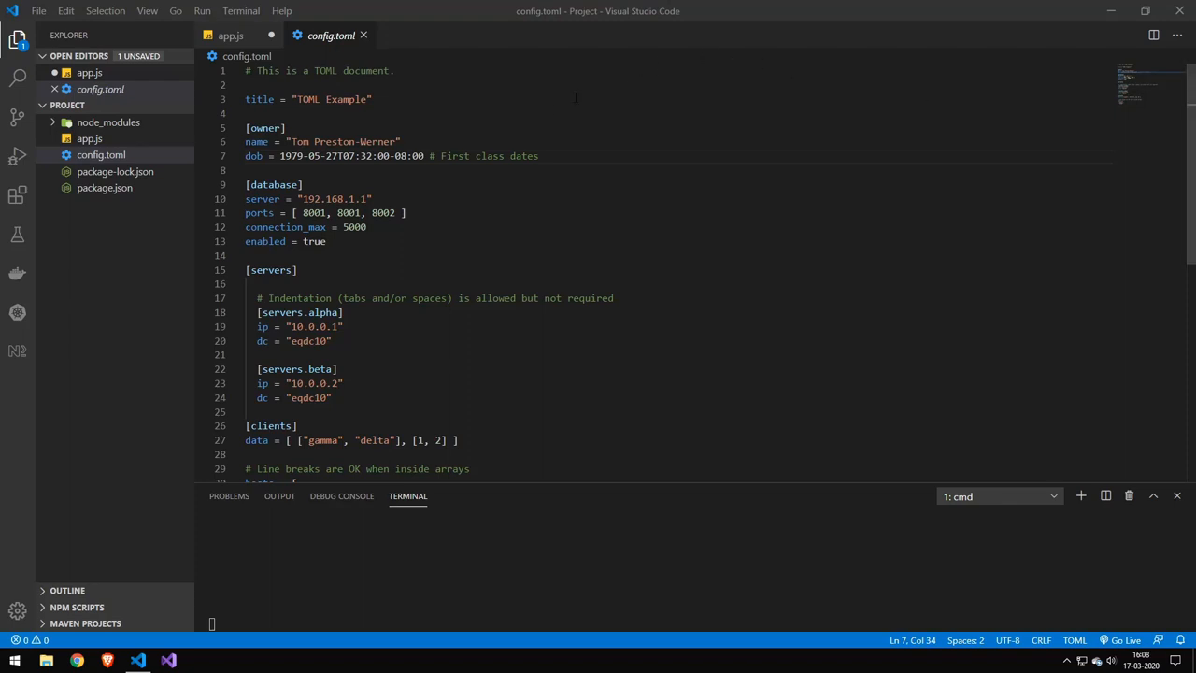
- Review config.toml, selecting the owner table lines and scrolling through the file
double_click(378, 141)
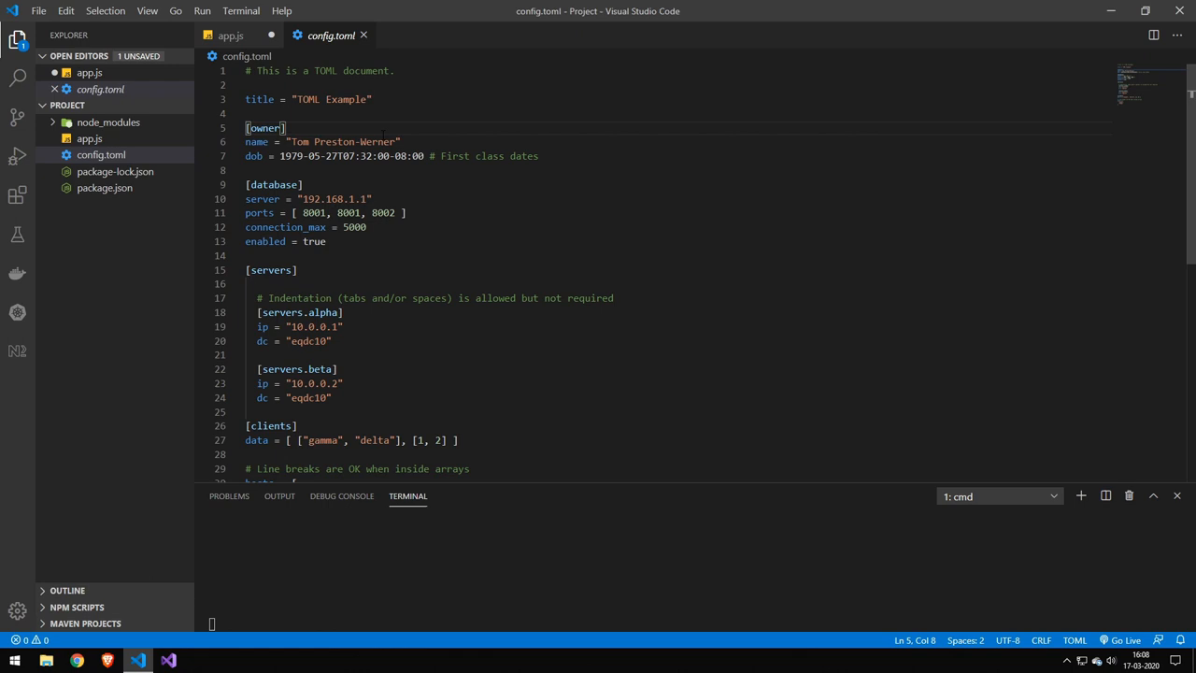
triple_click(309, 99)
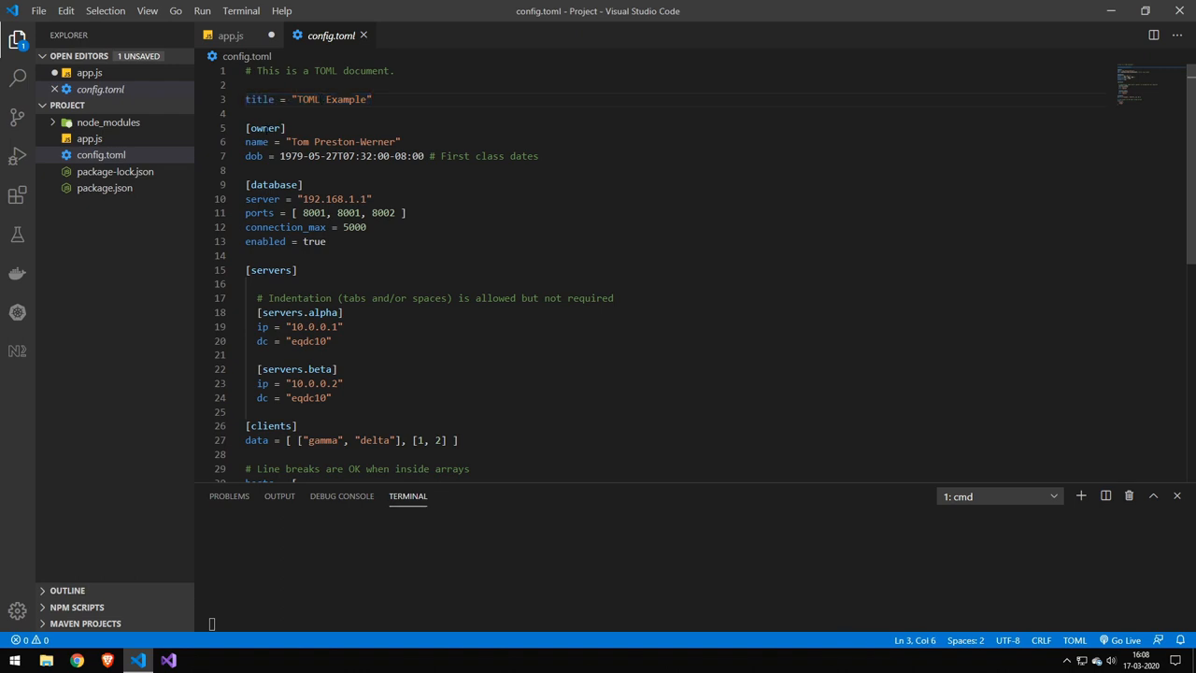
left_click_drag(285, 128, 299, 156)
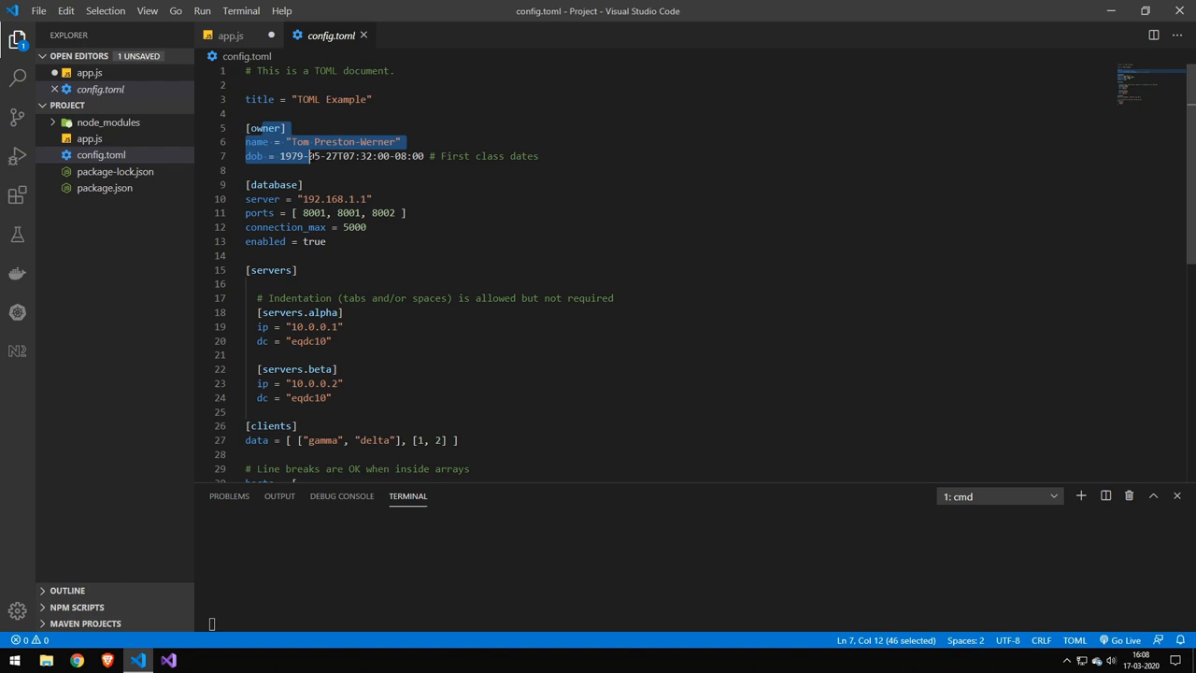
scroll("down", 3)
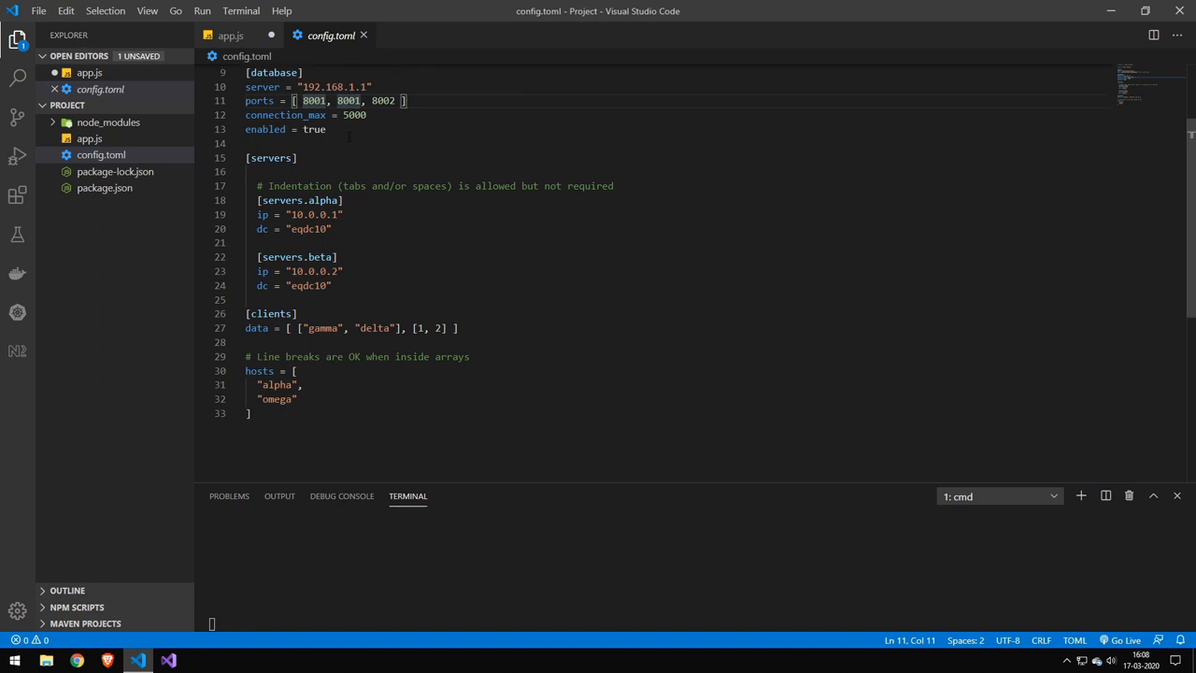
scroll("down", 3)
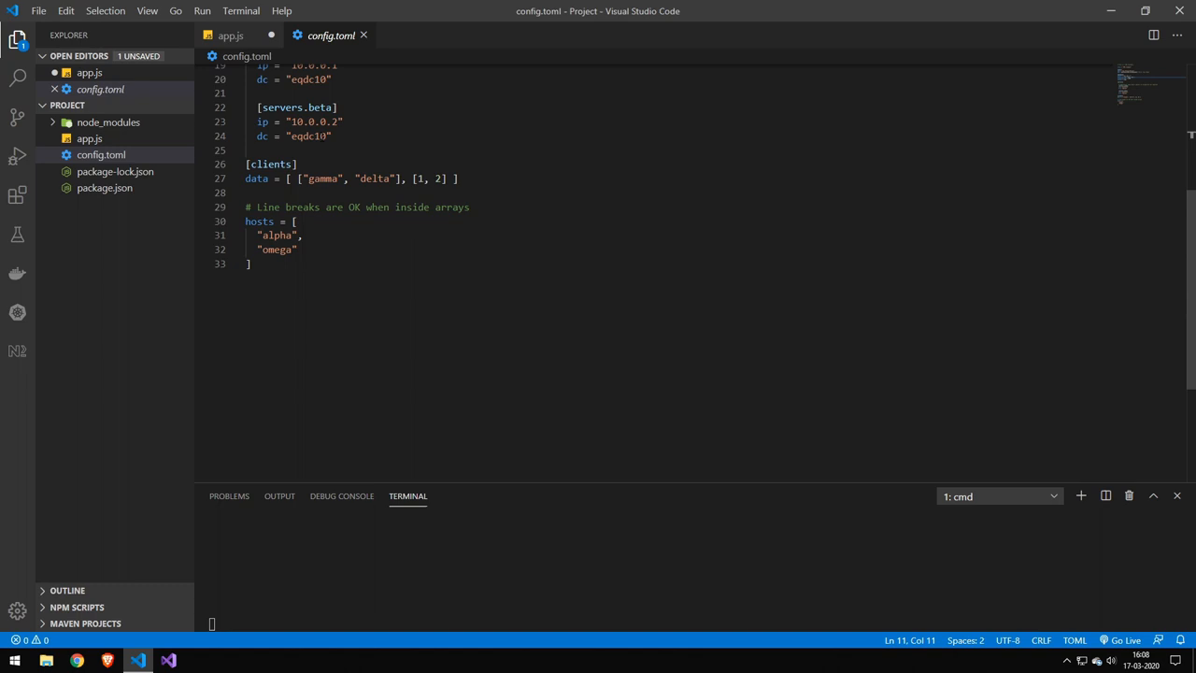
- In app.js, parse config.toml into data with toml.parse, log data, and save
left_click(230, 35)
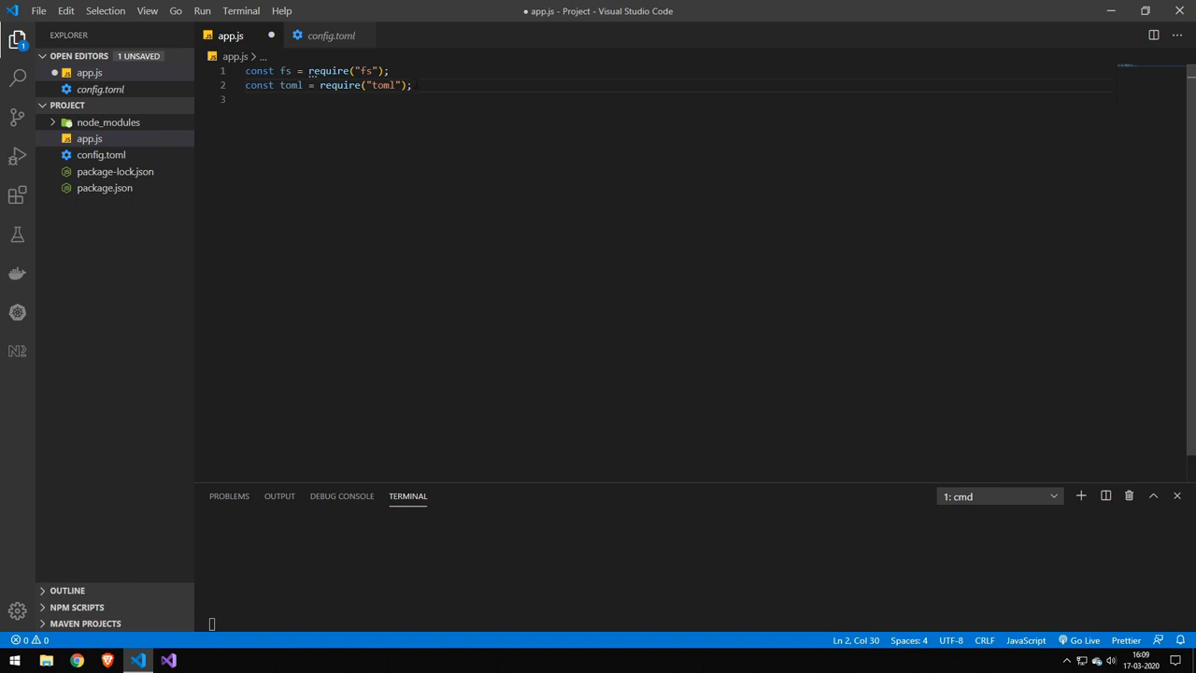
type("const data = toml.parse(fs.readFileSync(\"config.toml\"));")
type("console.dir(data);")
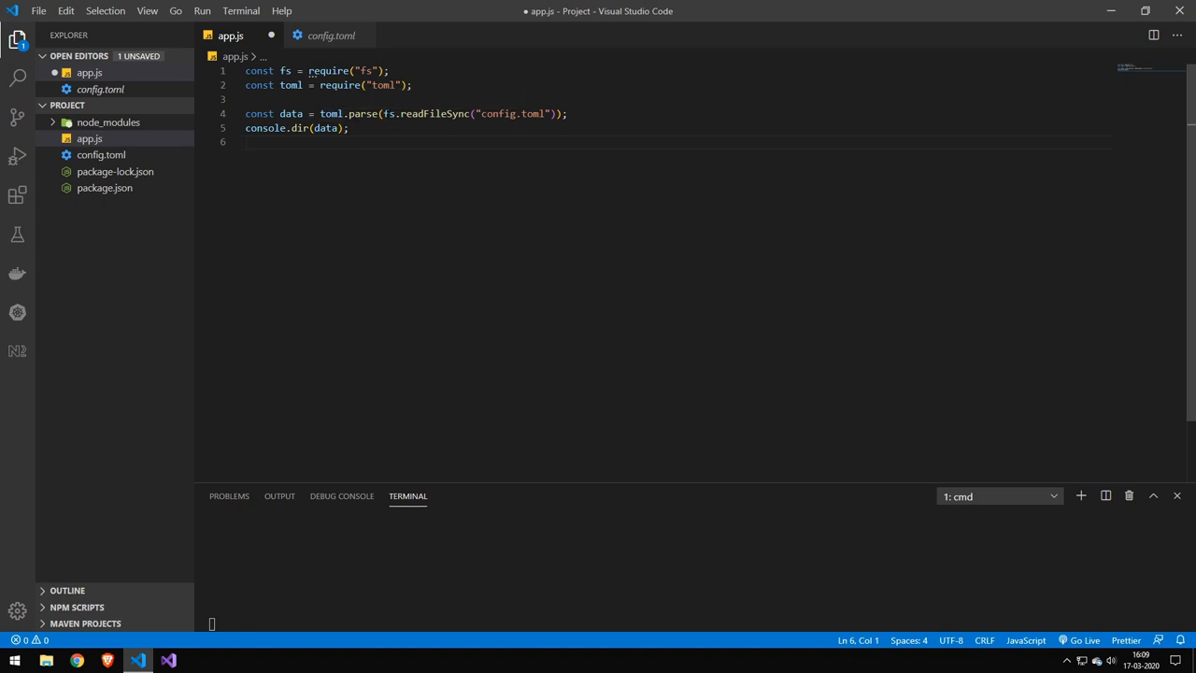
left_click_drag(383, 113, 556, 113)
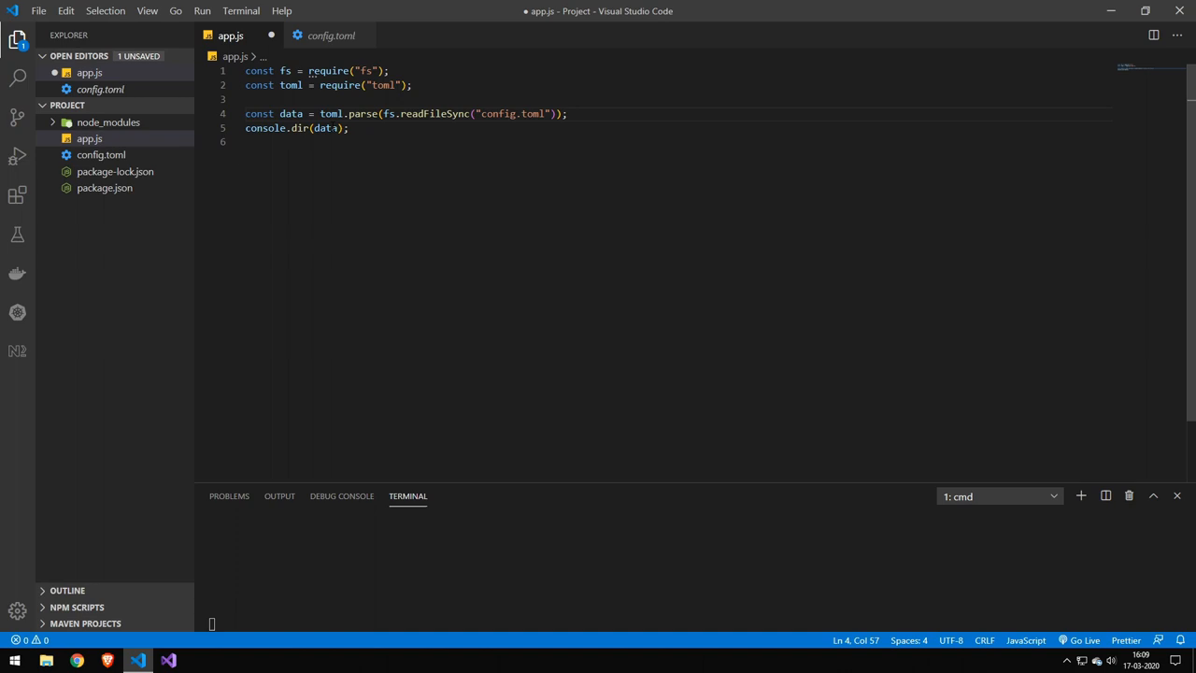
double_click(325, 128)
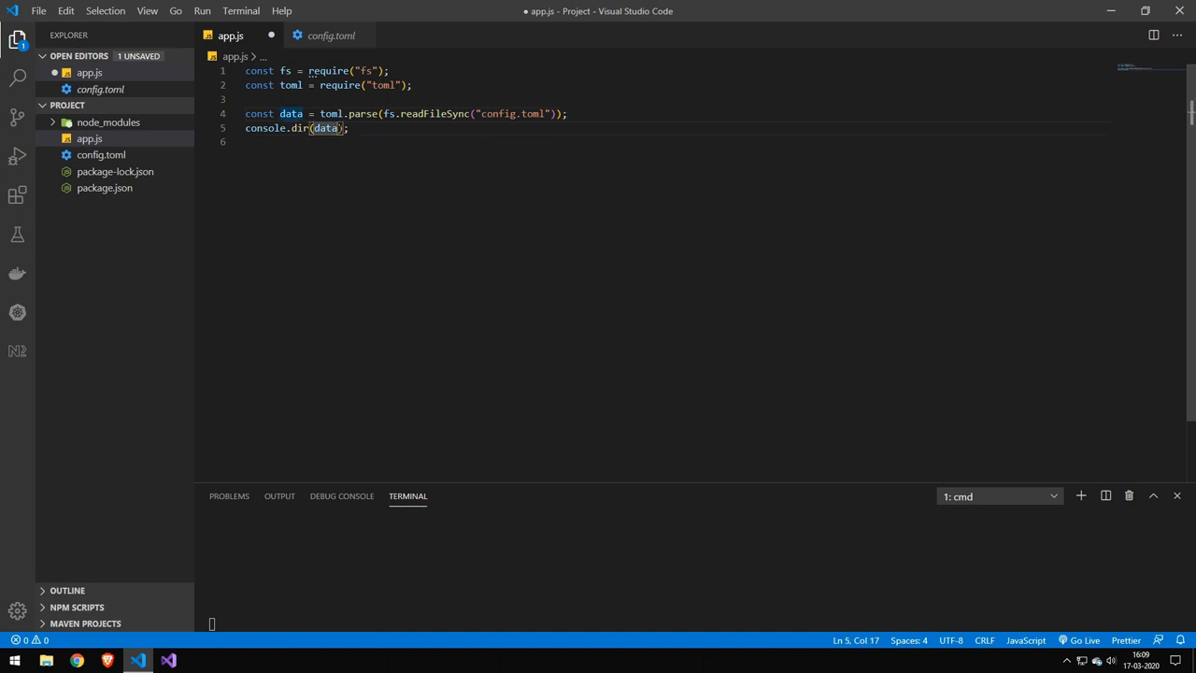
key("ctrl+s")
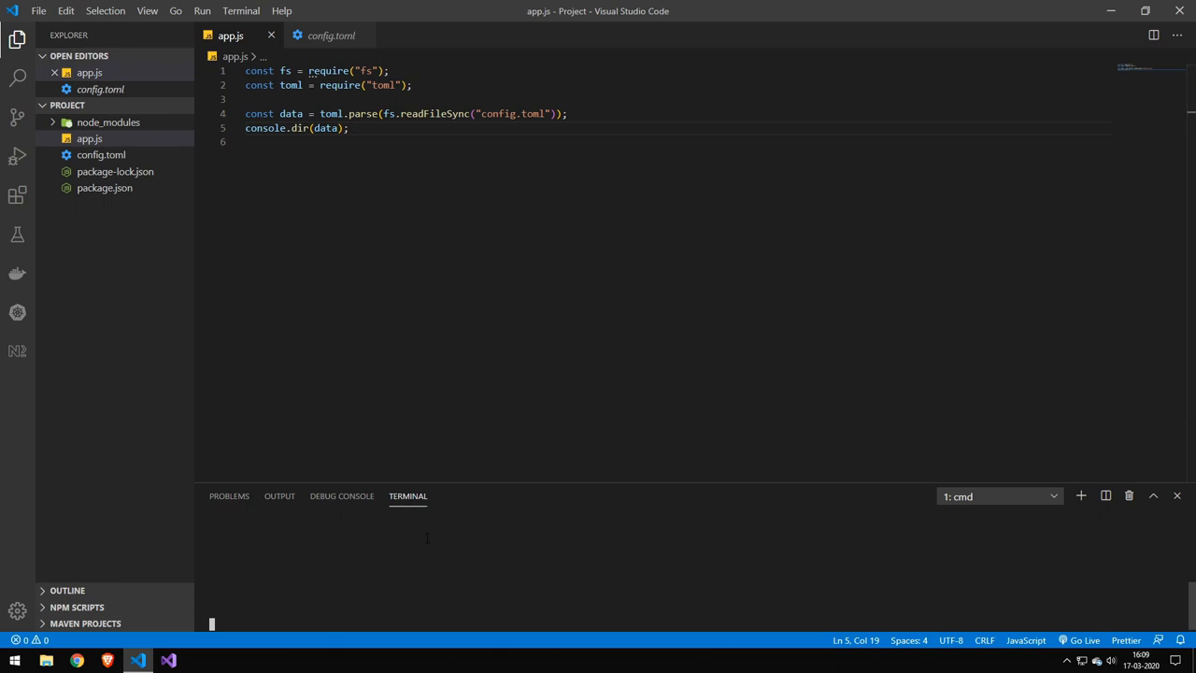
- Run 'node app' in the terminal to print the parsed config, adding '.title'
type("node app")
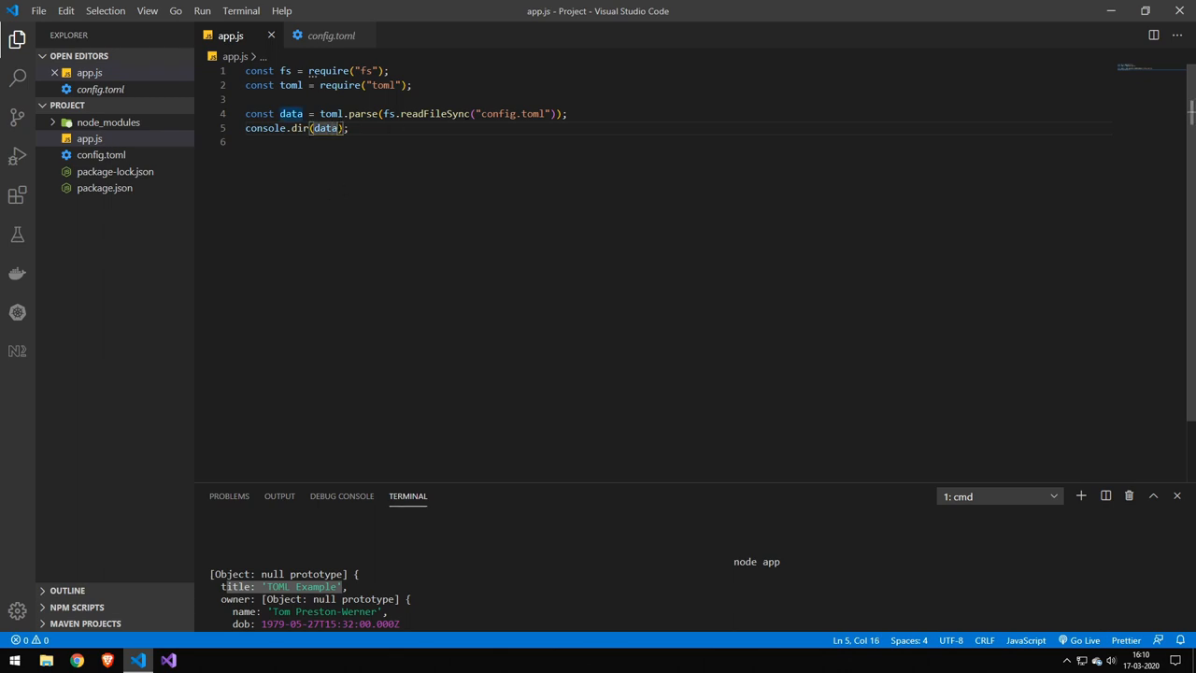
type(".title")
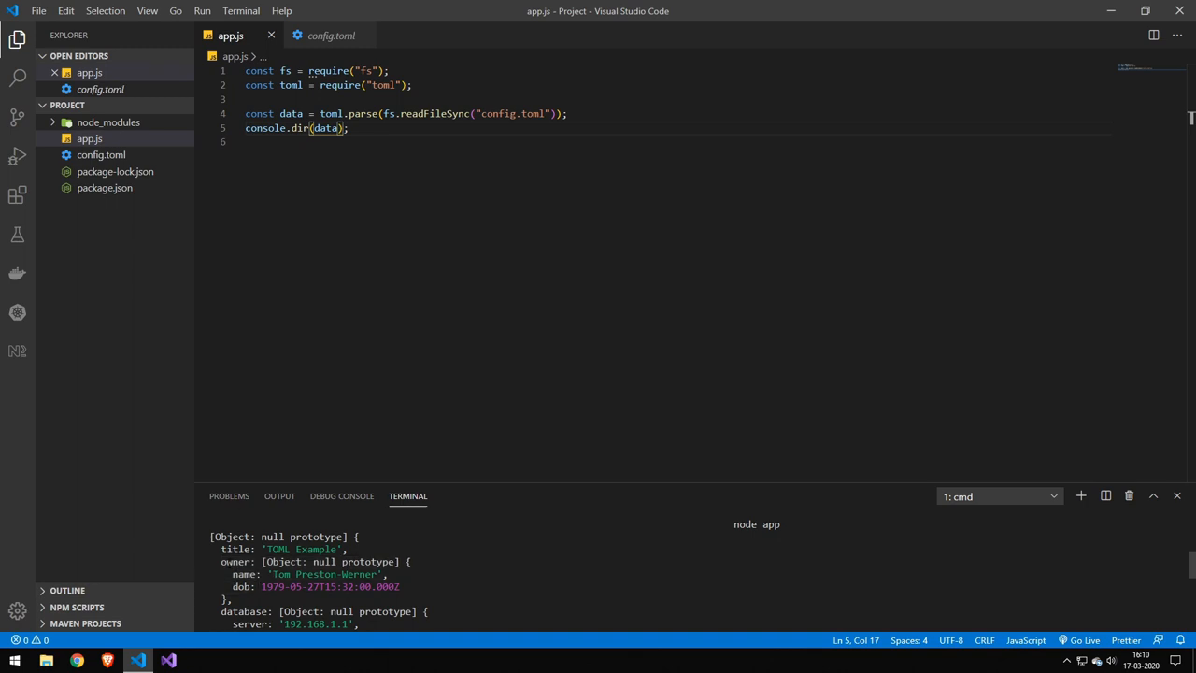
- After checking config.toml, add const title = "Cars"; to app.js for the template
left_click(331, 35)
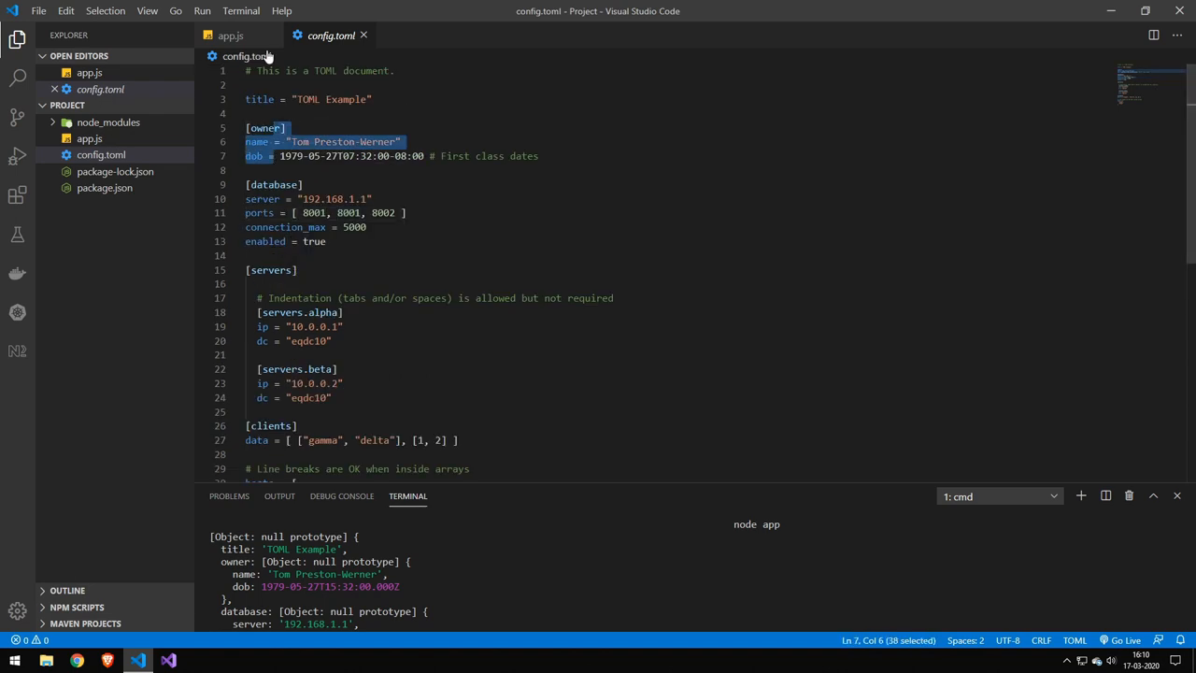
left_click(230, 35)
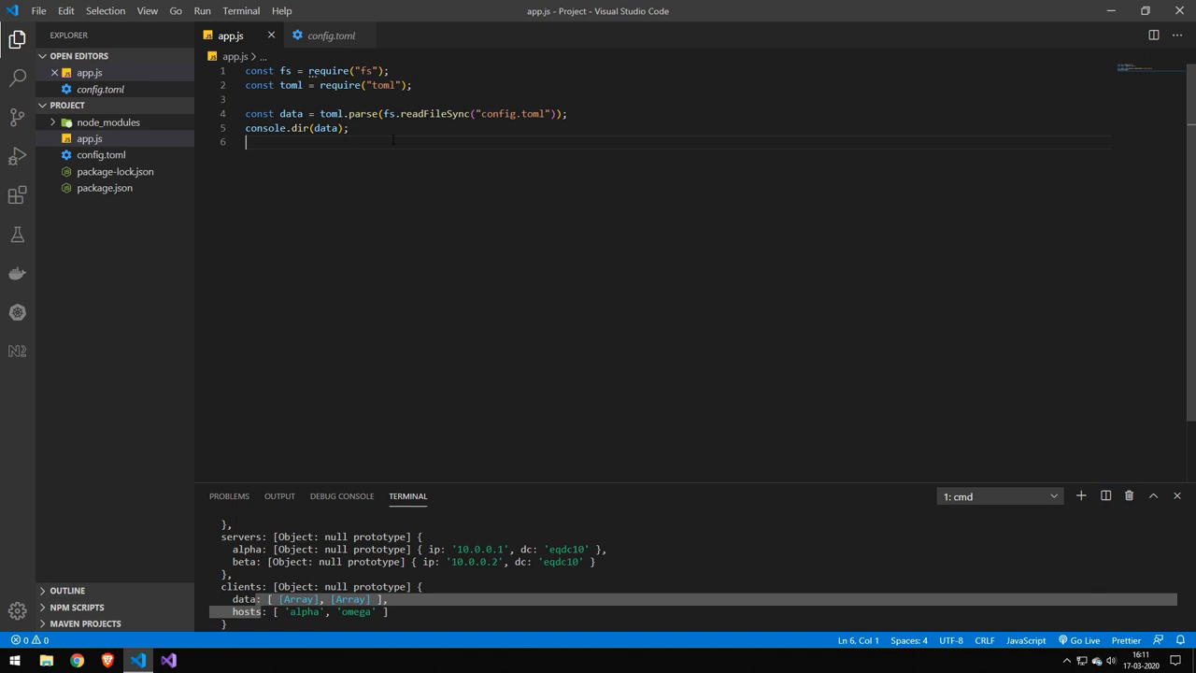
type("const title = \"Cars\";")
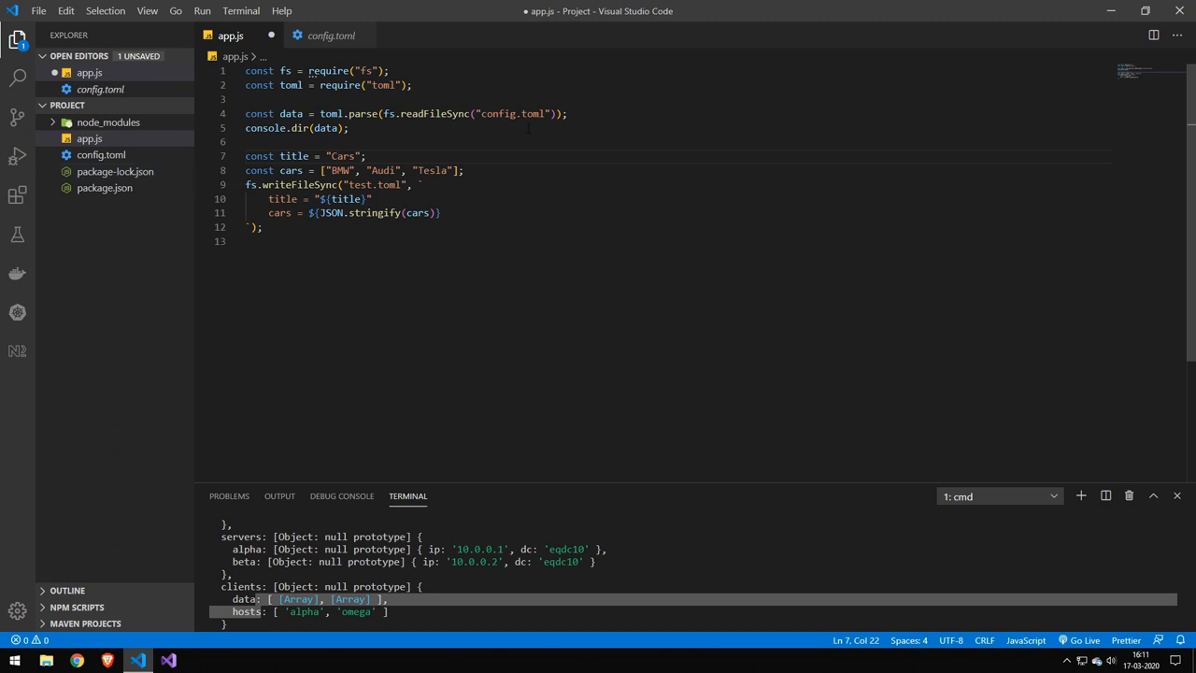
double_click(282, 198)
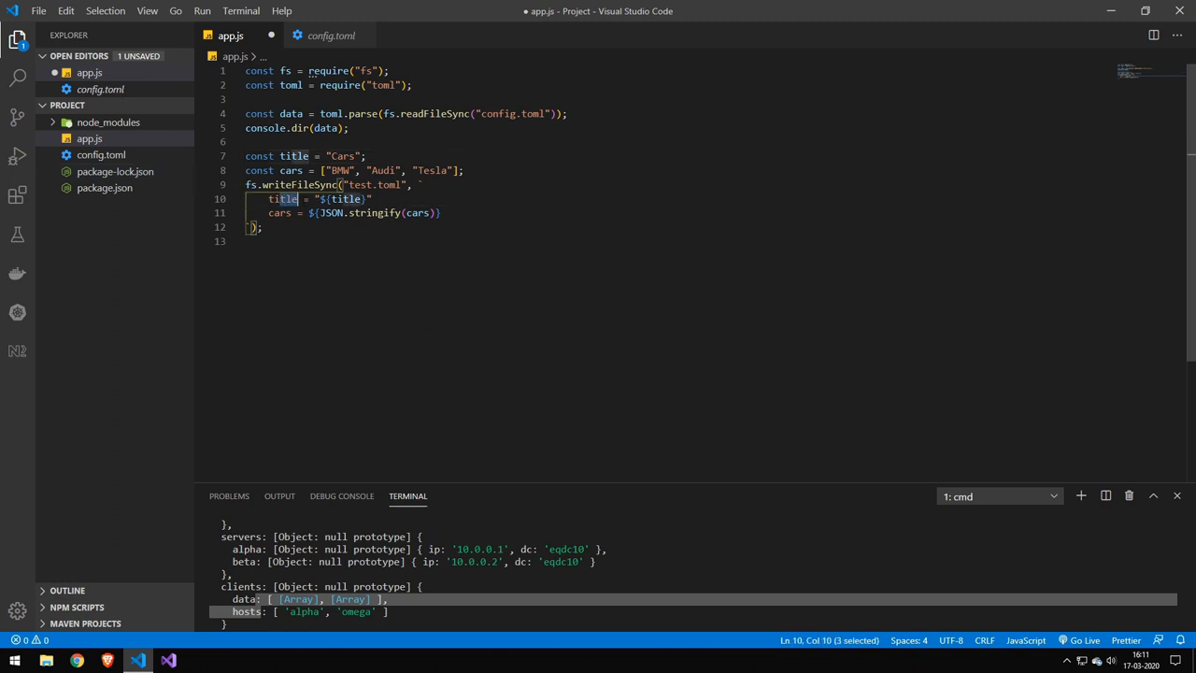